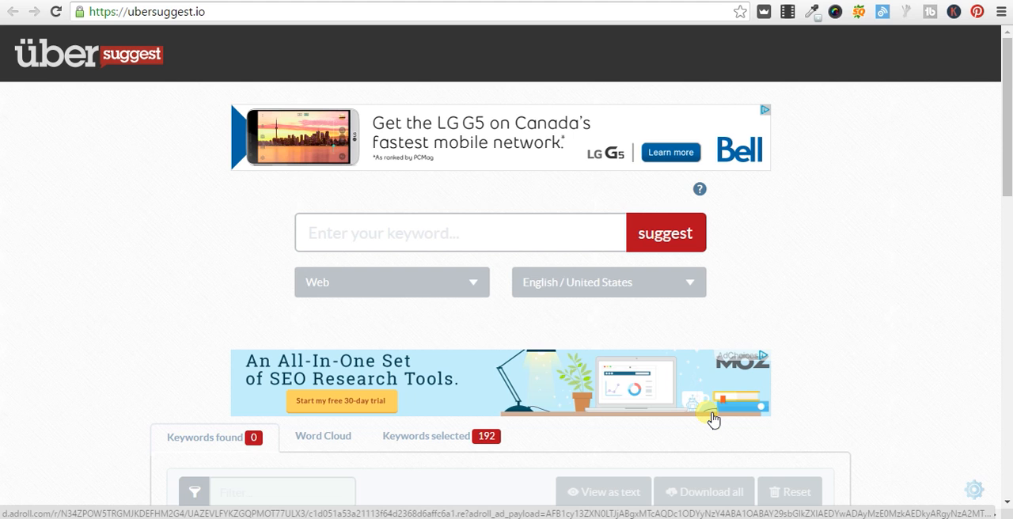
Enter the seed keyword 'diet tips' in the keyword box for a Web search in English / United States.
left_click(462, 233)
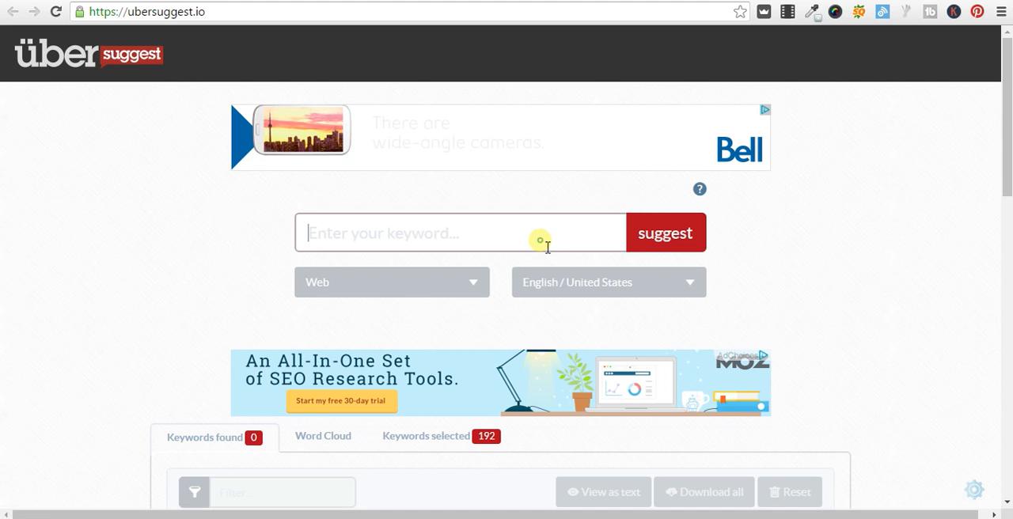
left_click(459, 233)
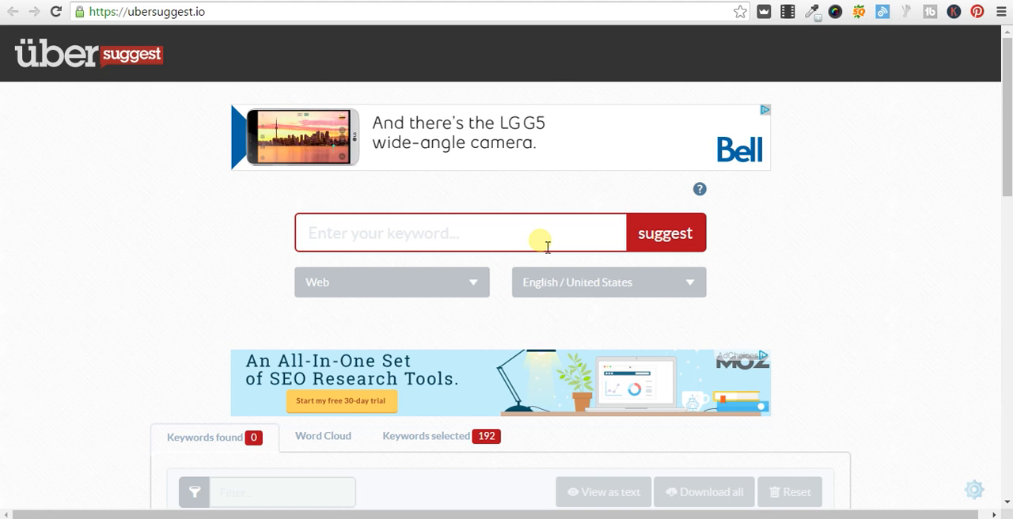
type("diet tips")
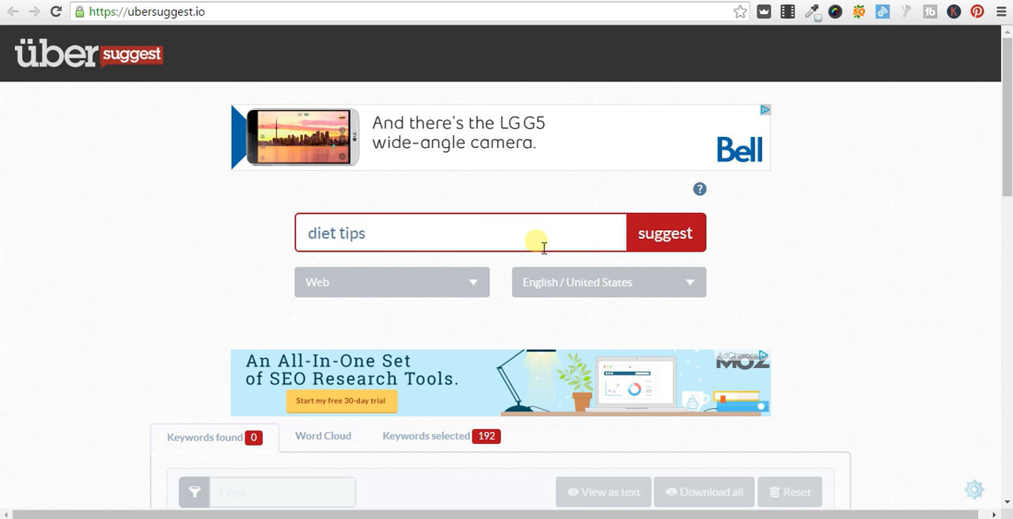
Run the suggest search for 'diet tips', returning 280 keyword suggestions.
left_click(391, 281)
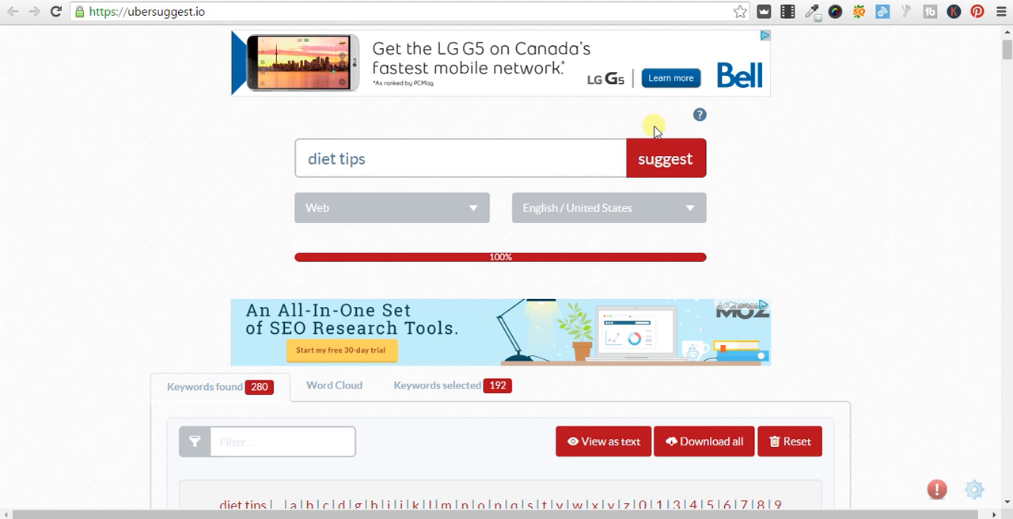
scroll("down", 3)
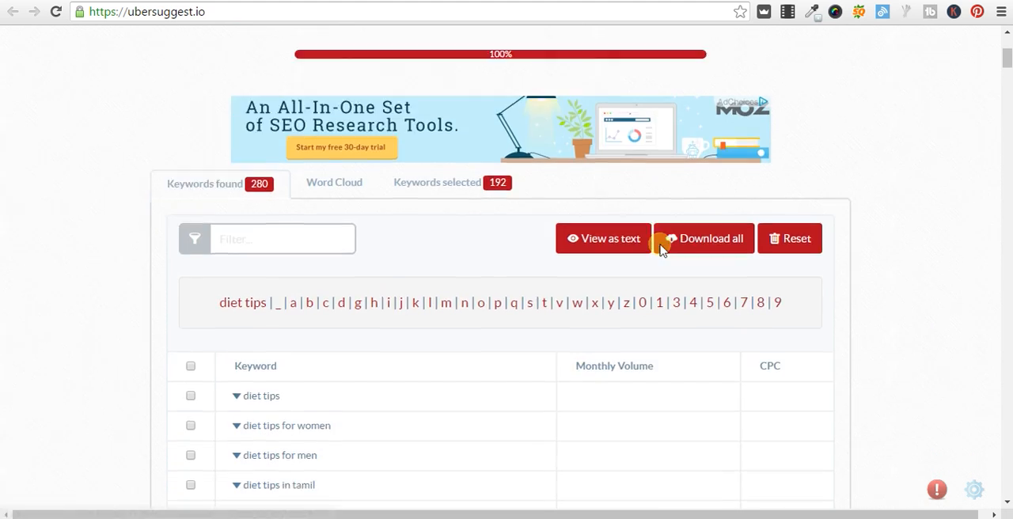
scroll("down", 3)
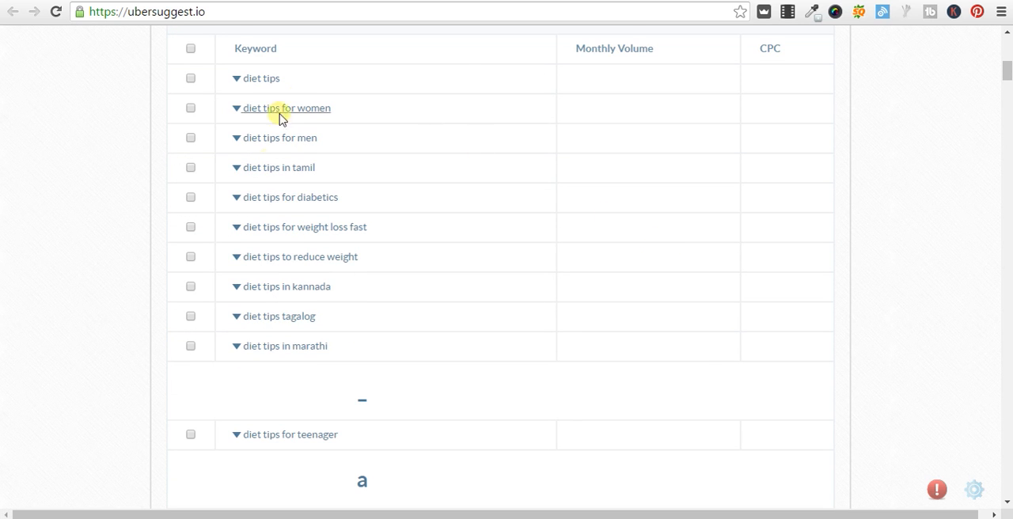
scroll("down", 3)
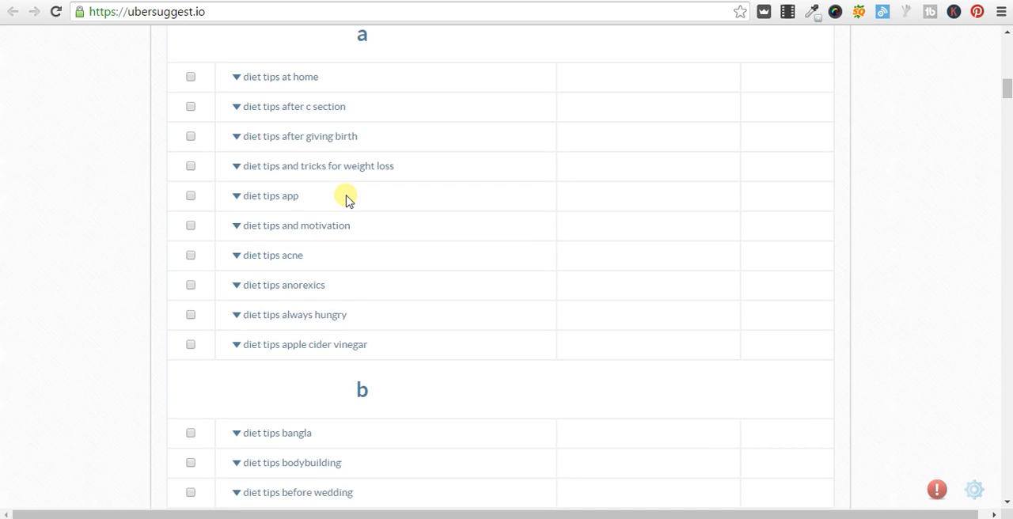
scroll("down", 3)
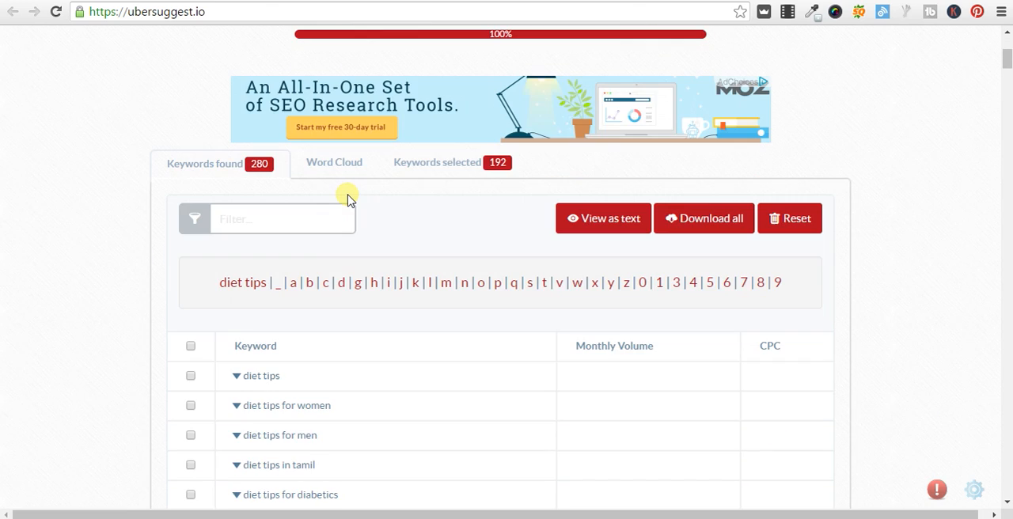
scroll("up", 3)
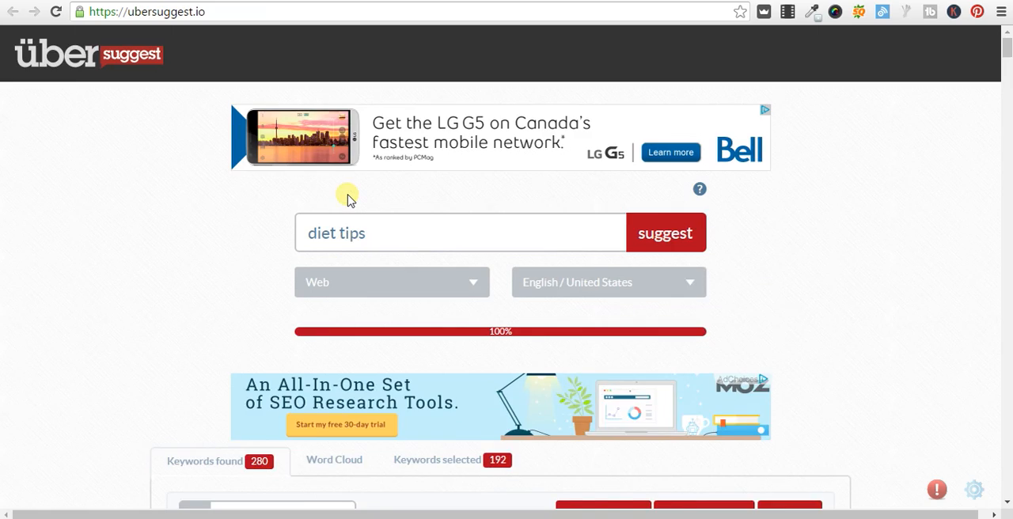
scroll("down", 3)
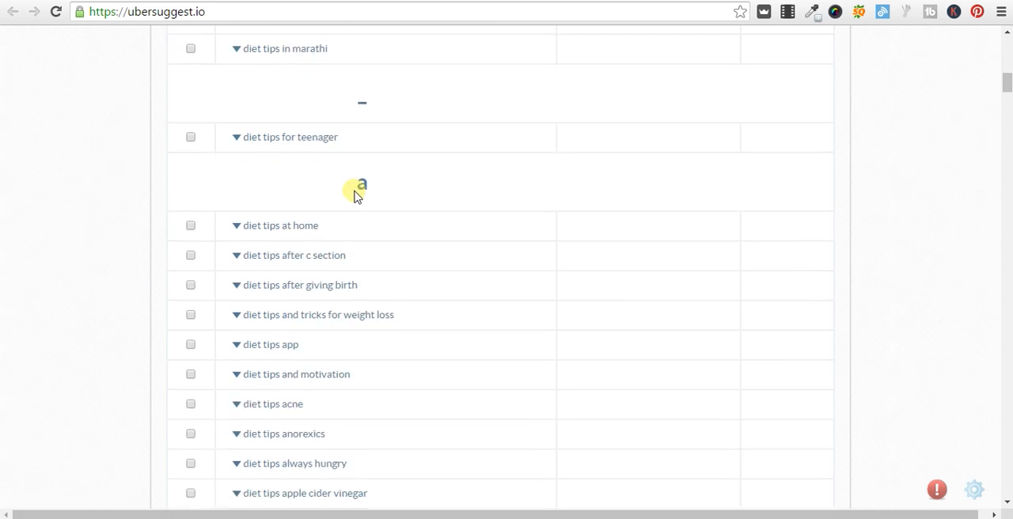
scroll("down", 3)
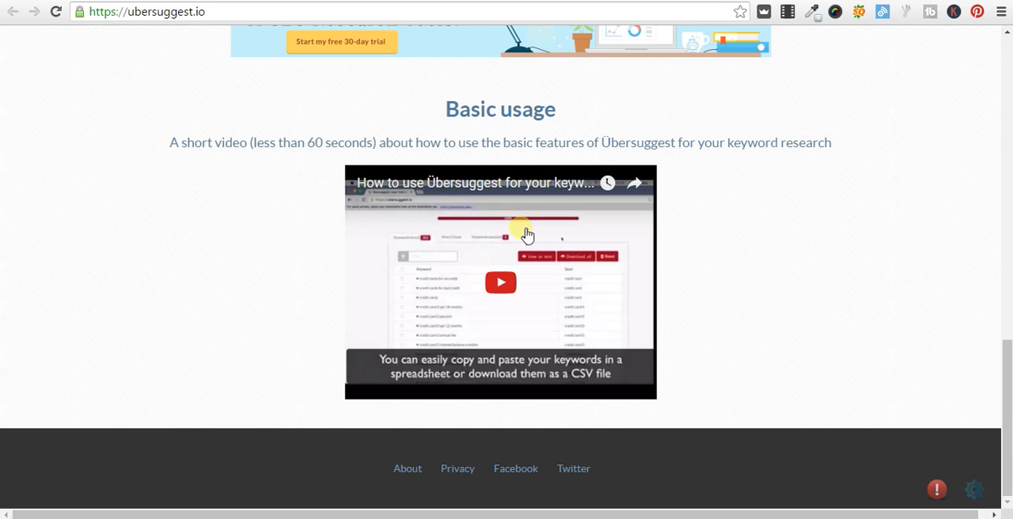
Scroll between the keyword box and the 2-result table for 'diet tips during winter'.
scroll("up", 3)
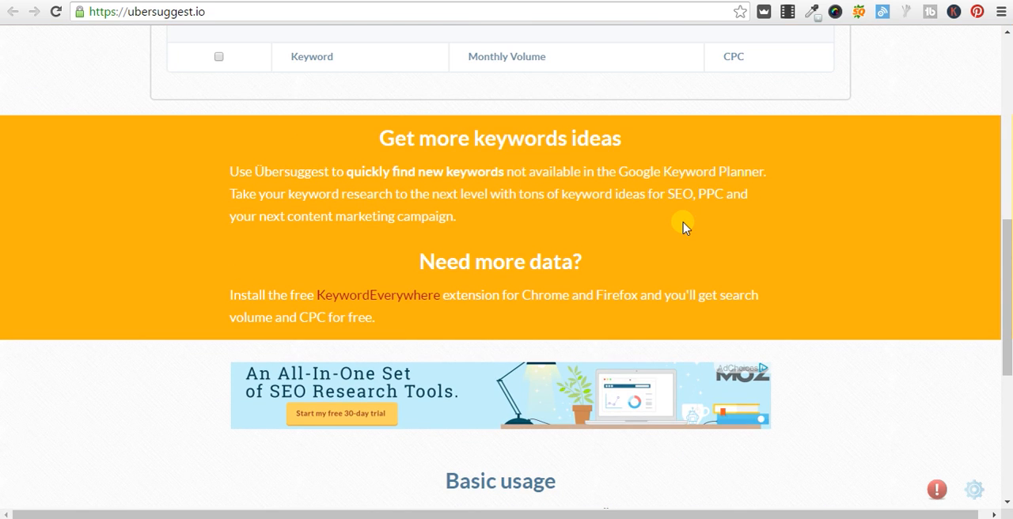
scroll("down", 3)
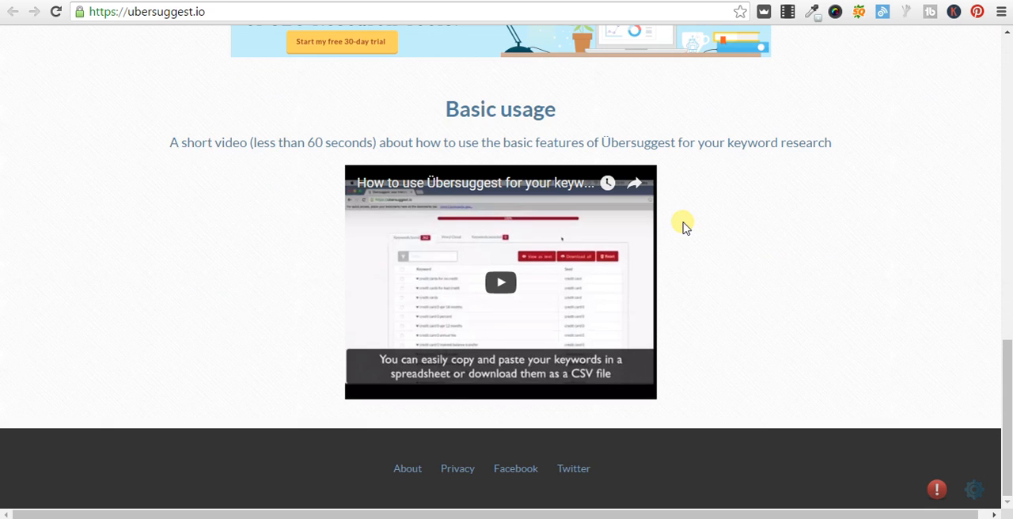
scroll("up", 3)
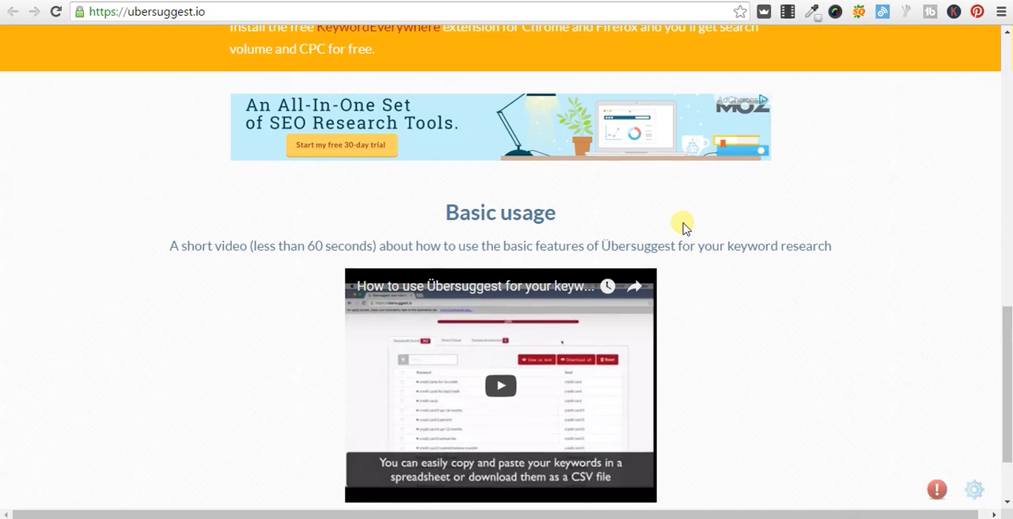
scroll("up", 3)
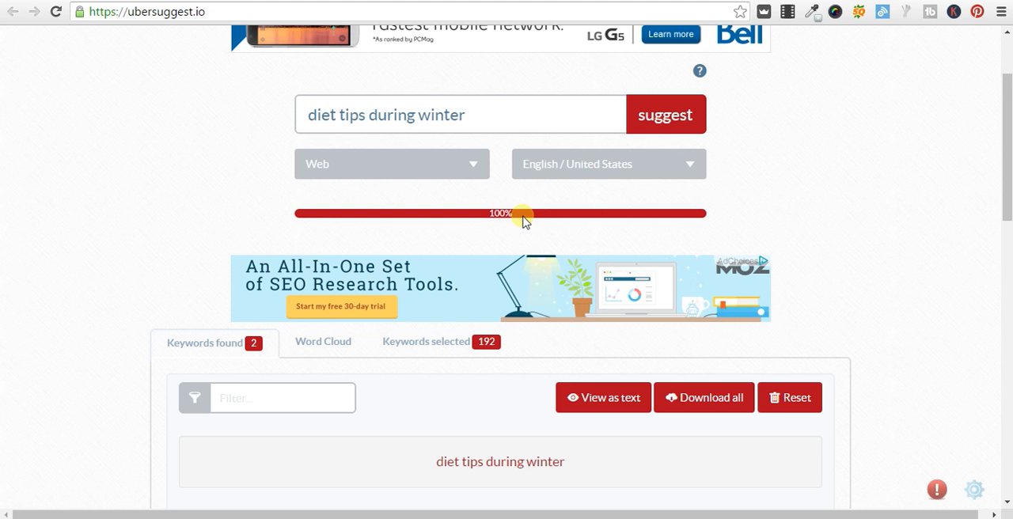
scroll("down", 3)
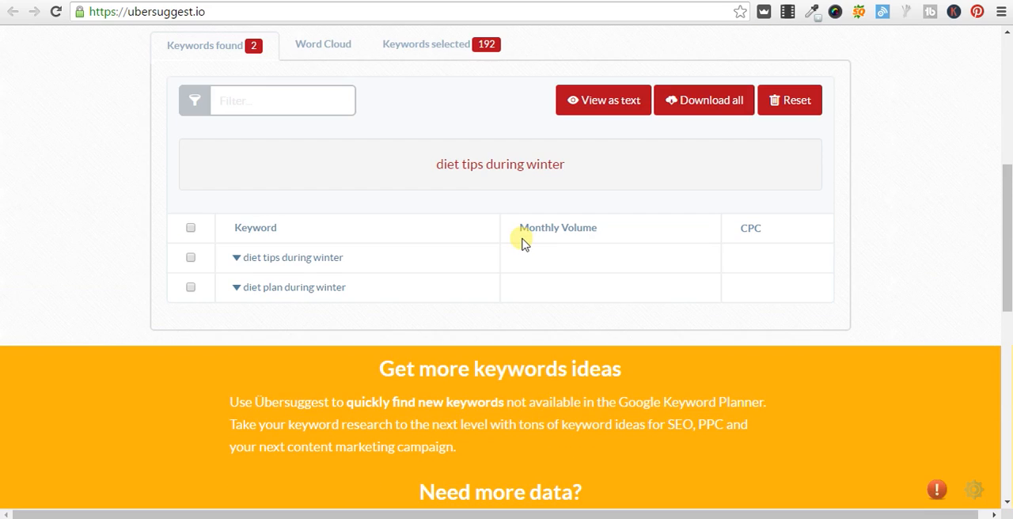
mouse_move(283, 281)
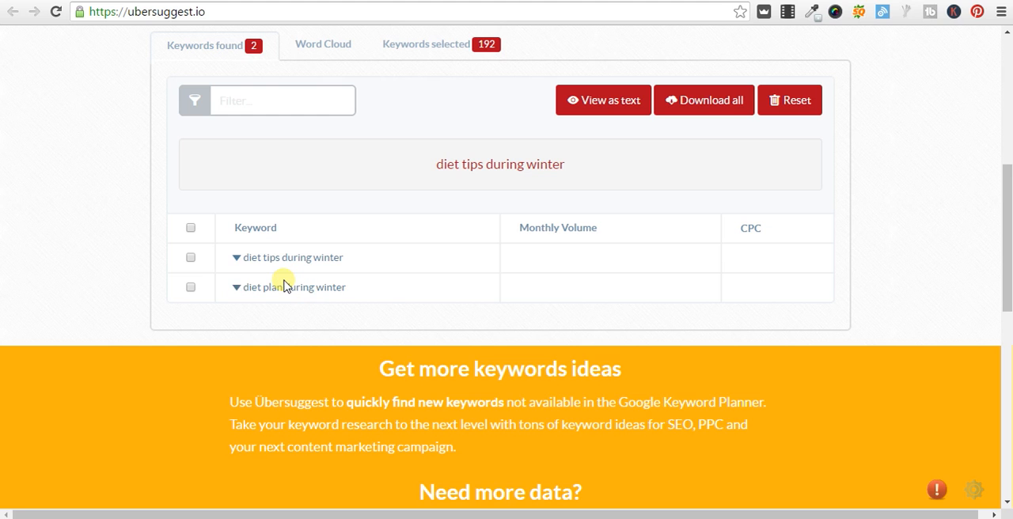
mouse_move(311, 278)
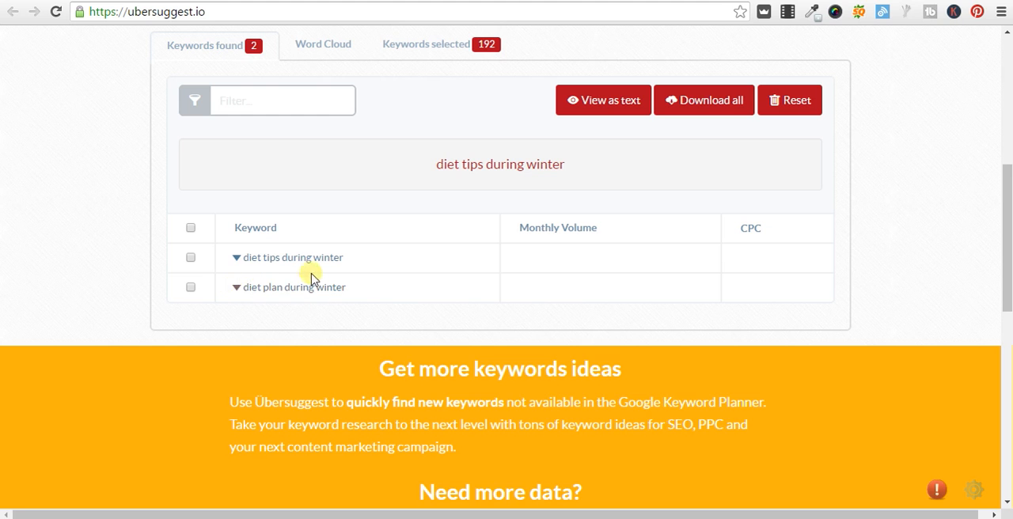
Show the actions menu (Search in Google, Google Trends, Expand) for 'diet plan during winter'.
left_click(234, 287)
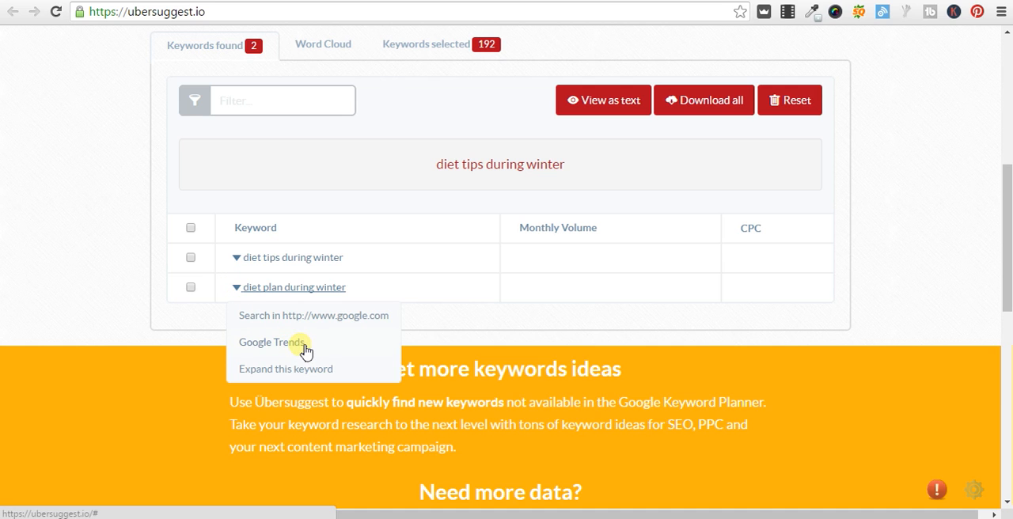
mouse_move(283, 347)
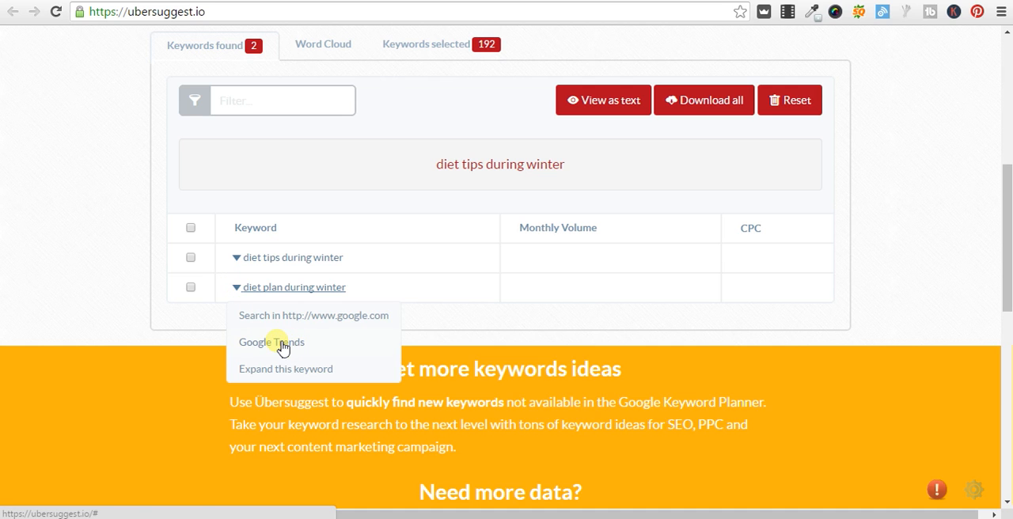
mouse_move(299, 315)
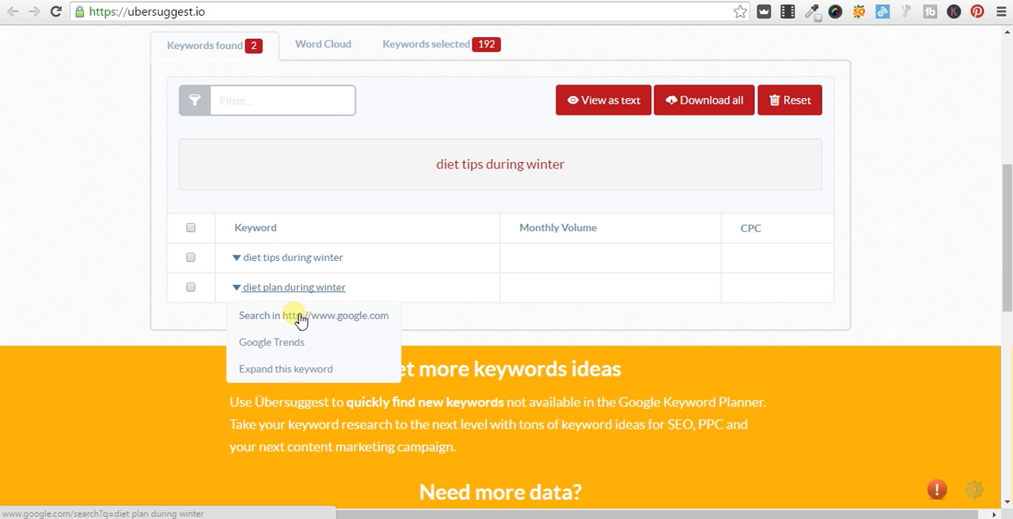
mouse_move(287, 374)
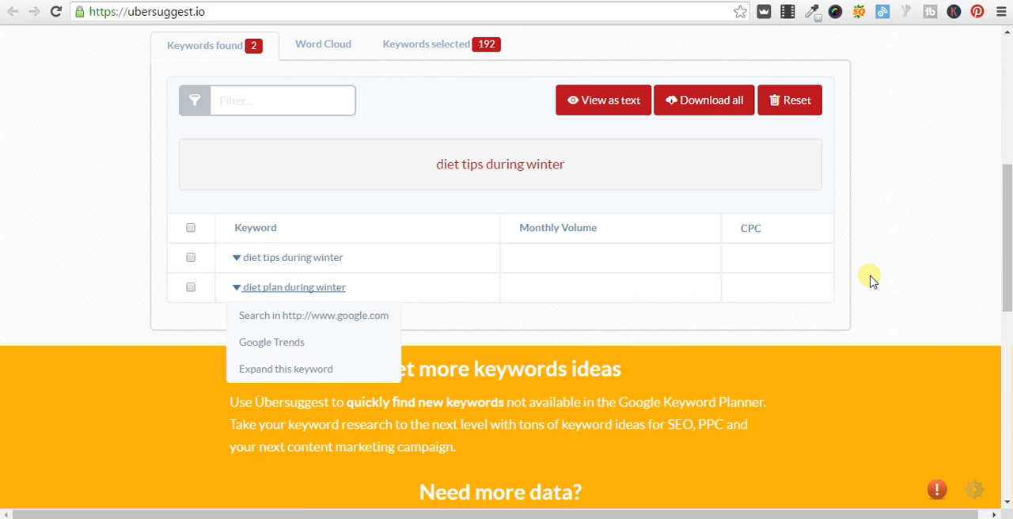
scroll("up", 3)
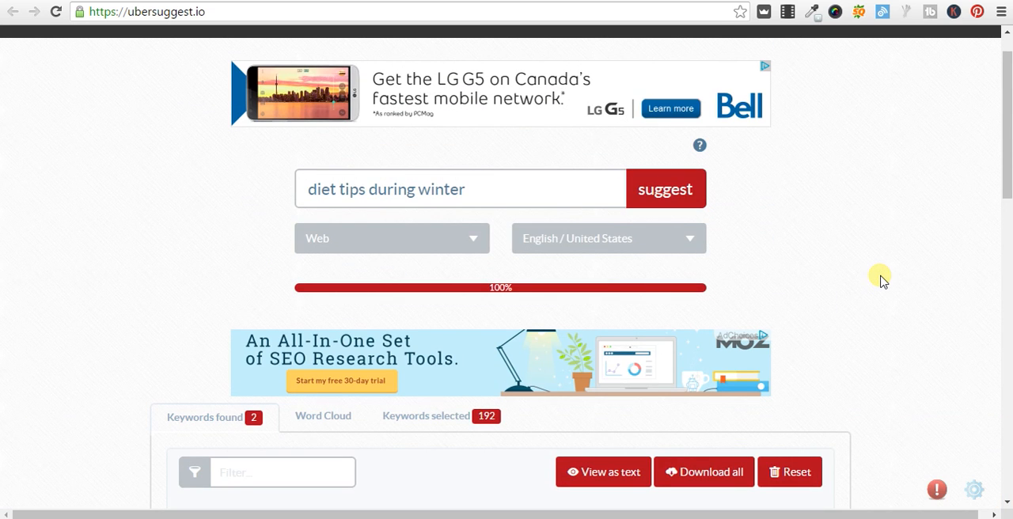